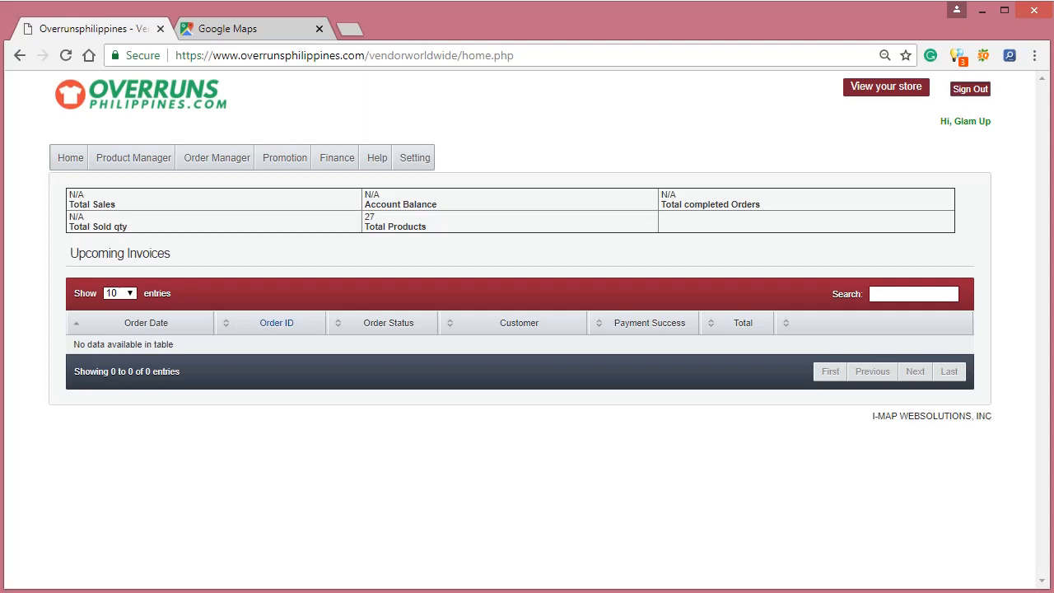
Open Update Profile from the Setting menu in the top navigation bar
left_click(415, 157)
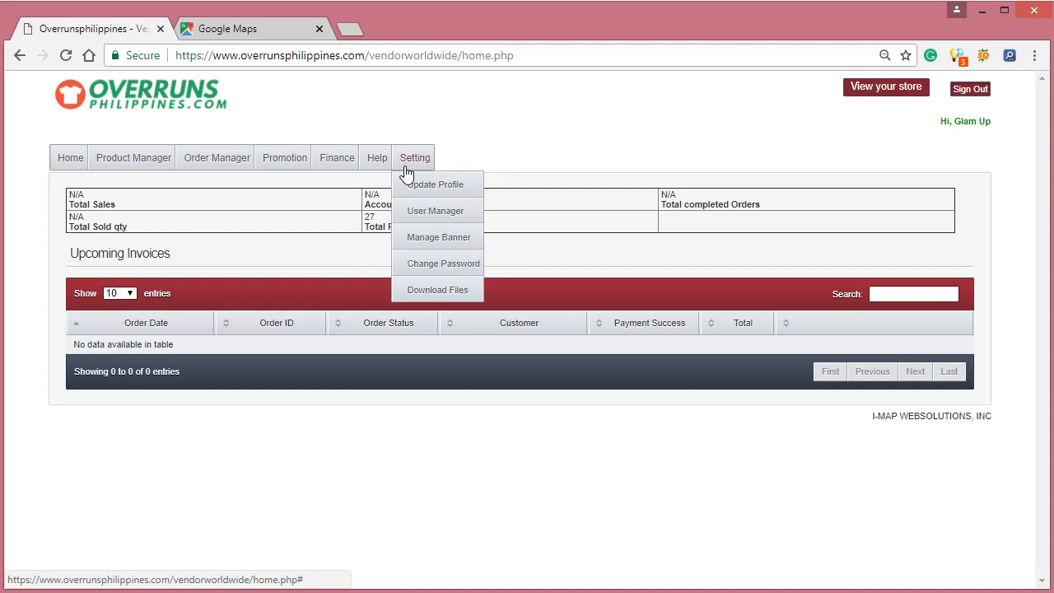
left_click(435, 184)
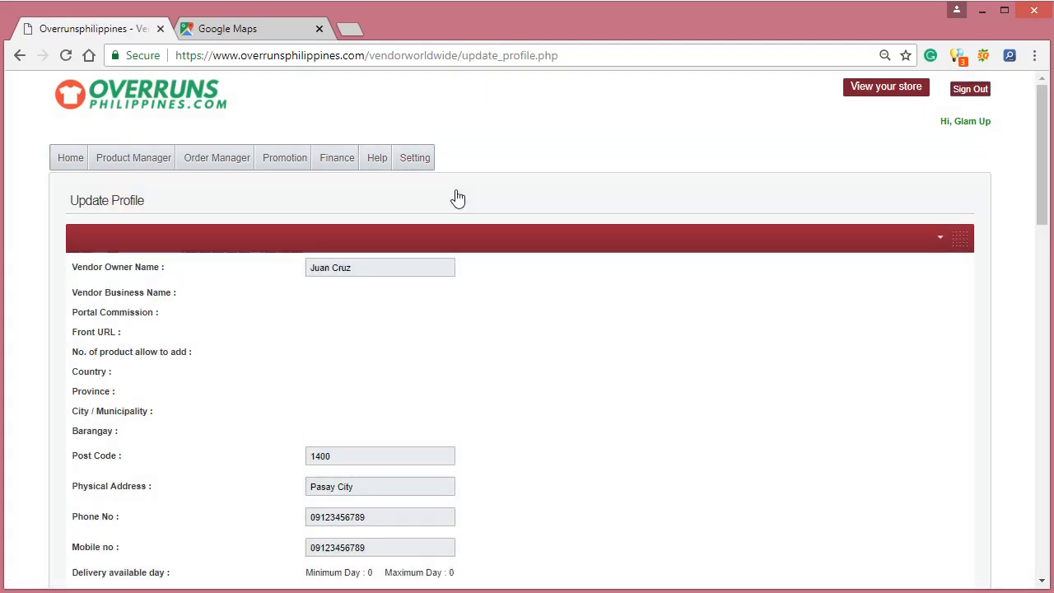
mouse_move(420, 222)
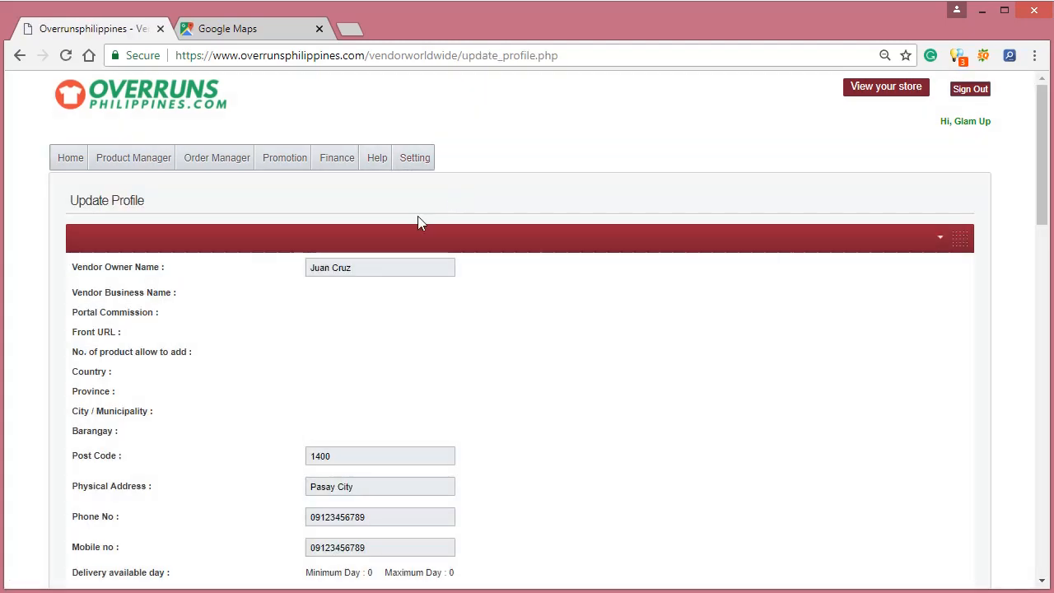
Insert 'Dela' into the owner name, set the address to Makati City, and replace the phone number
left_click(379, 266)
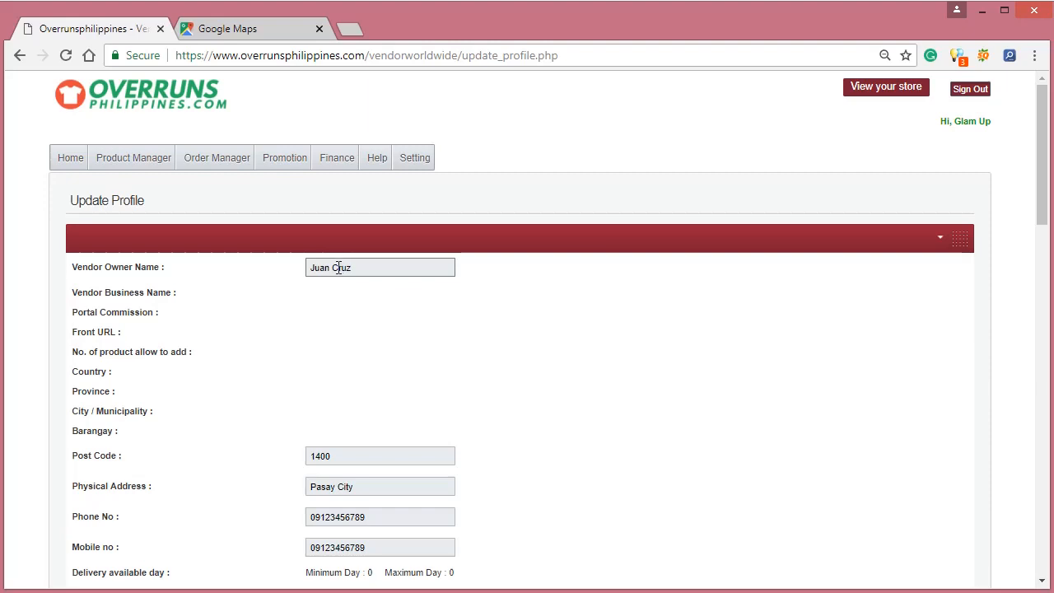
mouse_move(114, 265)
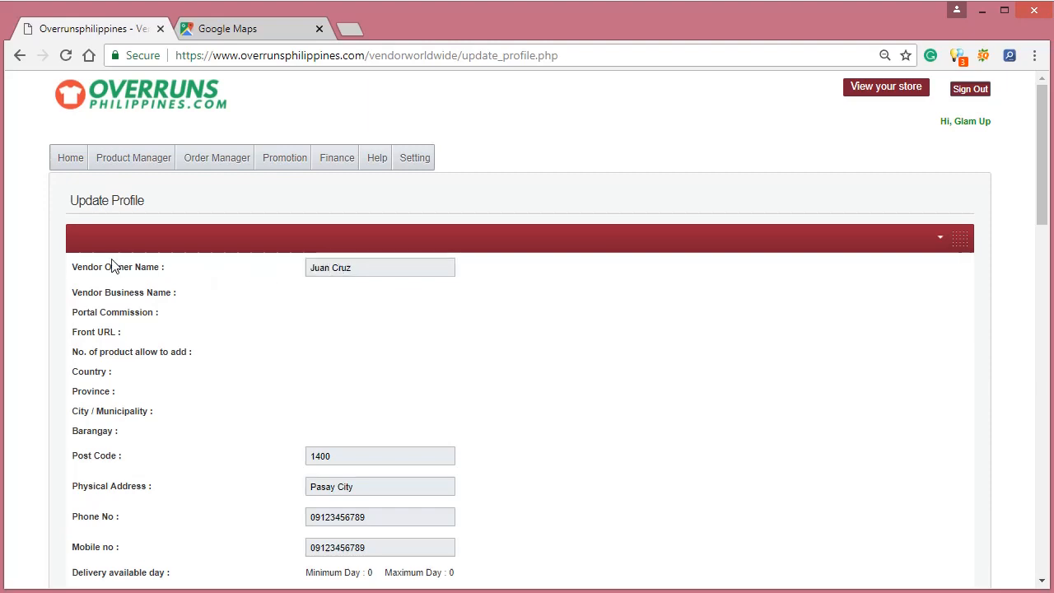
mouse_move(173, 275)
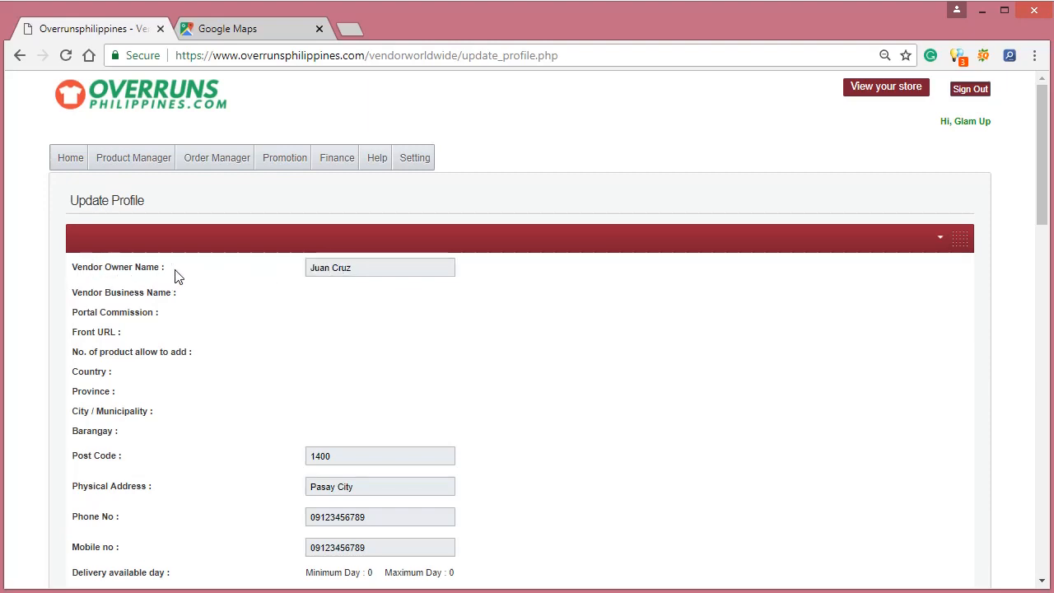
left_click(379, 266)
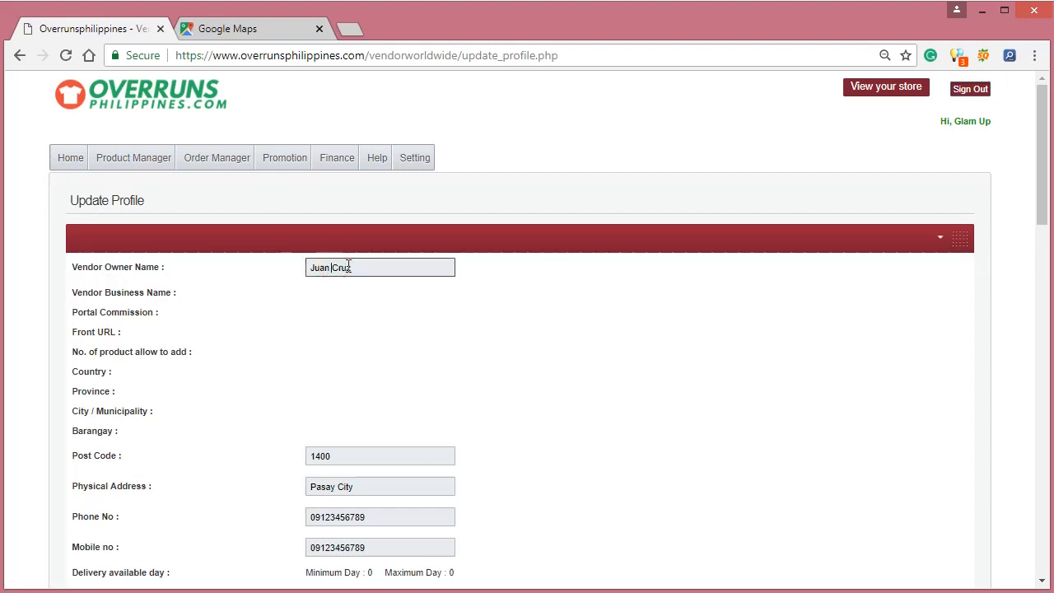
type("Dela")
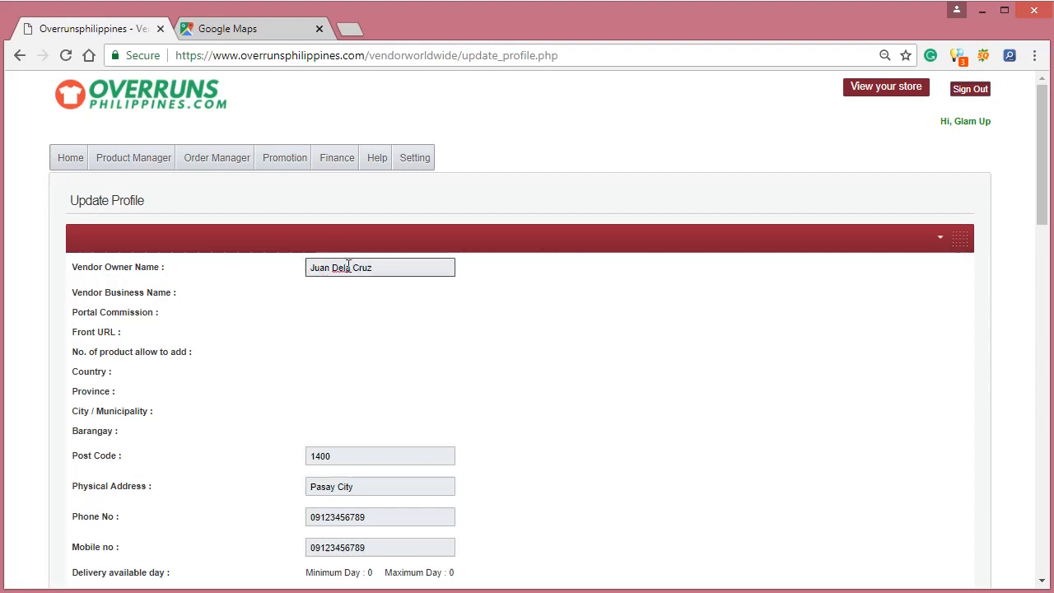
mouse_move(124, 294)
type("Makati")
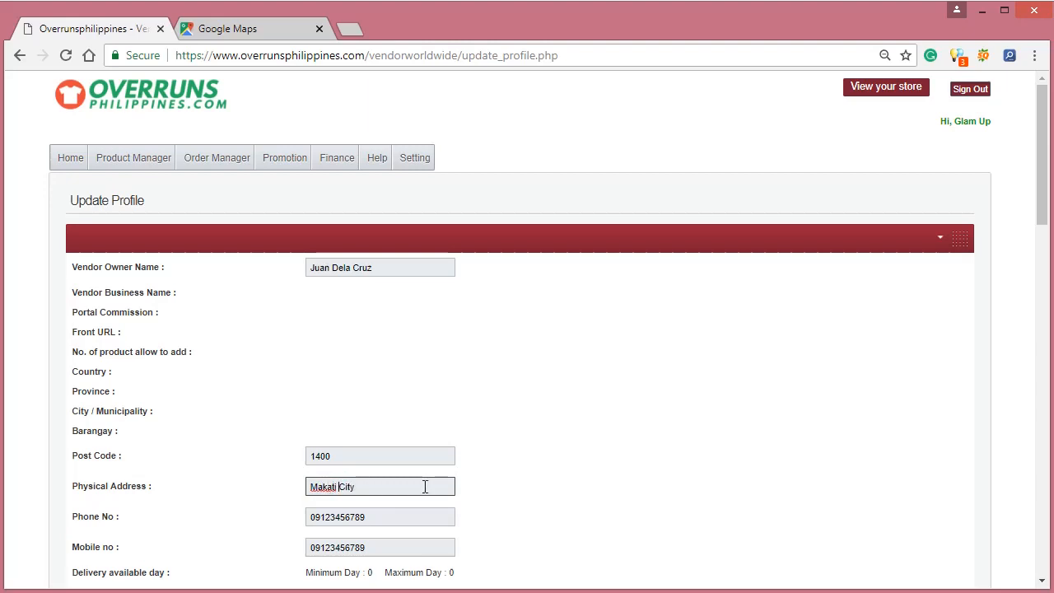
left_click(380, 516)
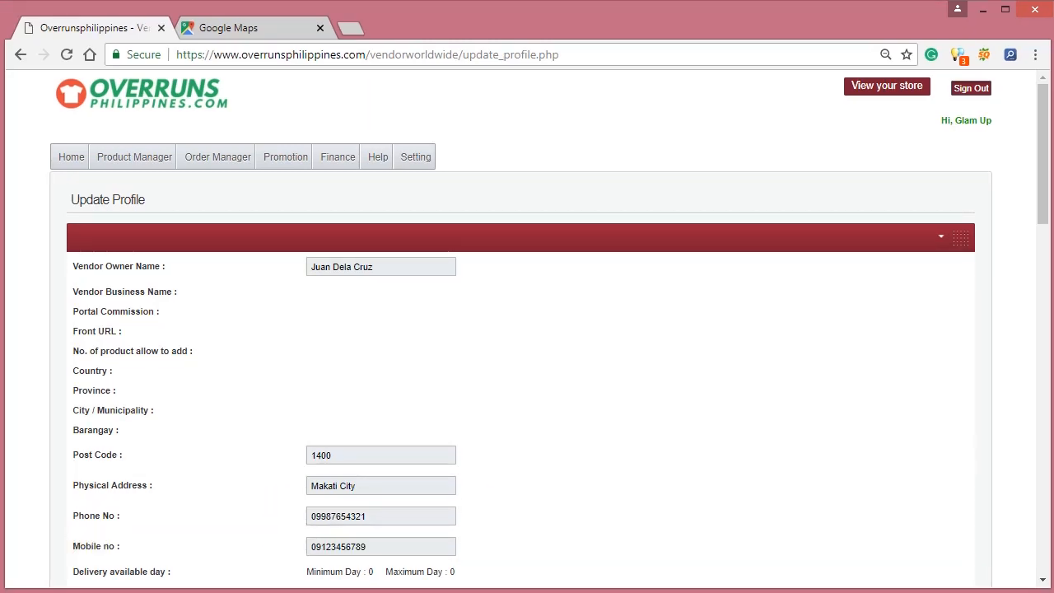
Replace 'Clothing Line' with 'Branded Overruns' in the website name and edit the order notification email
scroll("down", 3)
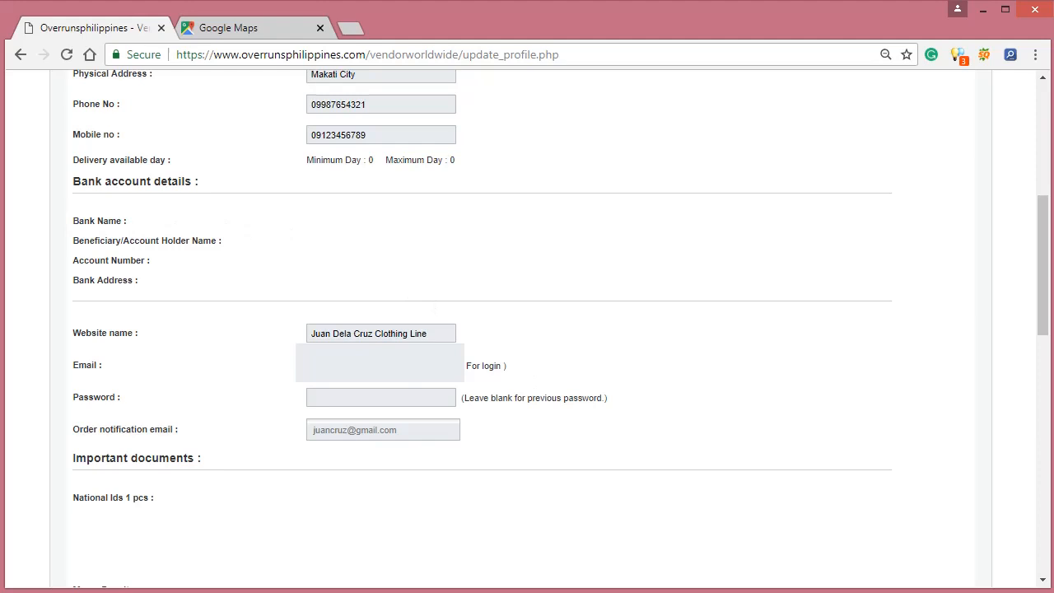
mouse_move(288, 342)
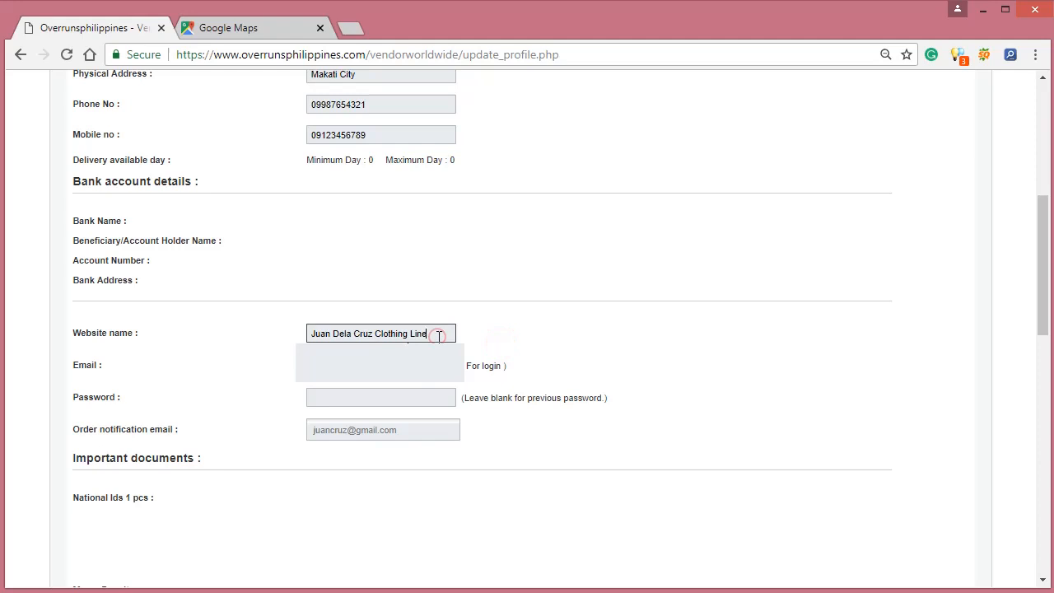
key("backspace")
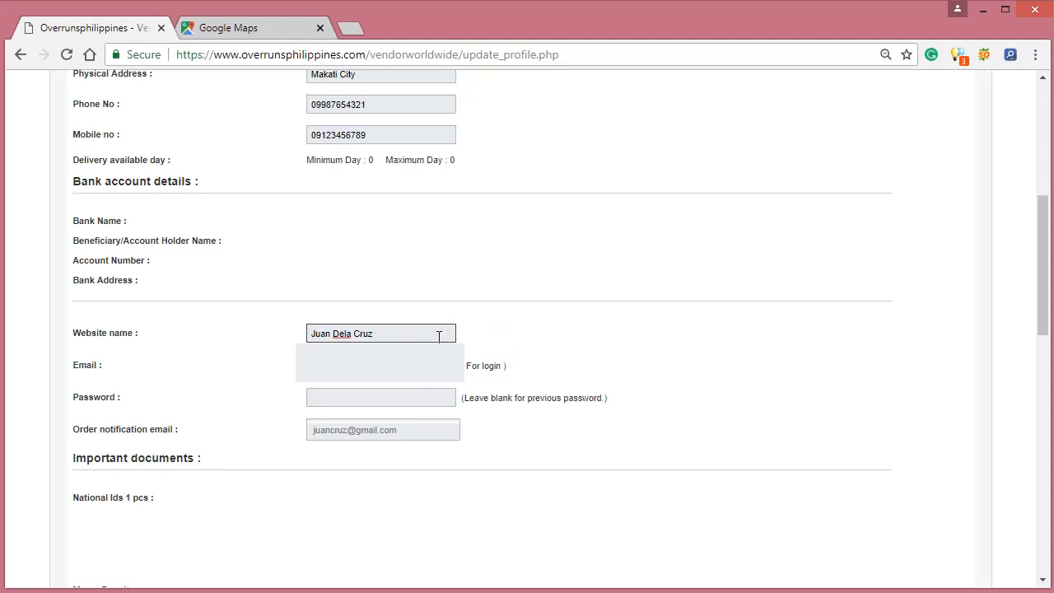
type("Branded")
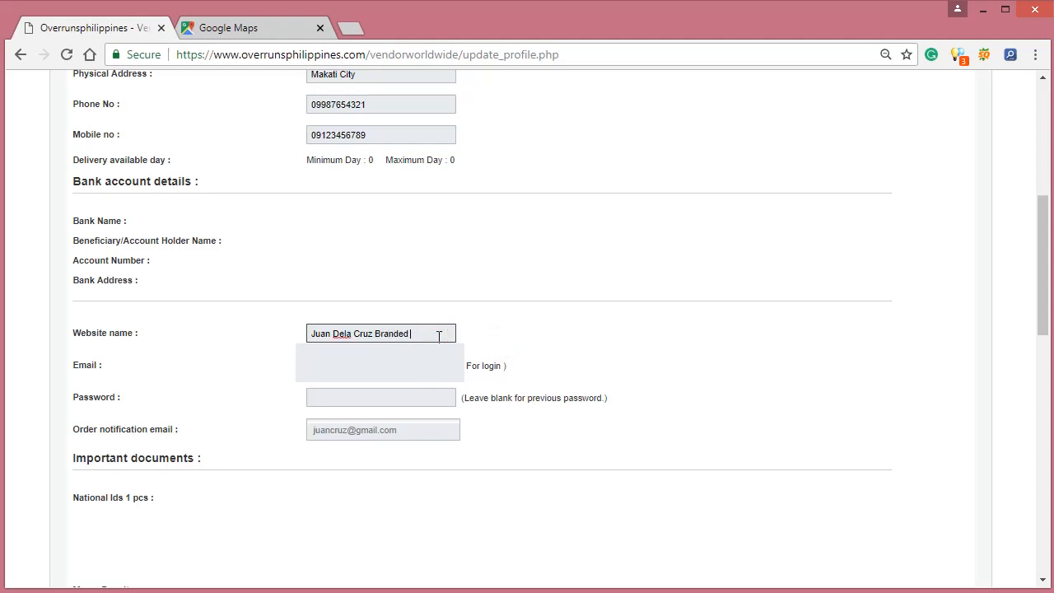
type("Overruns")
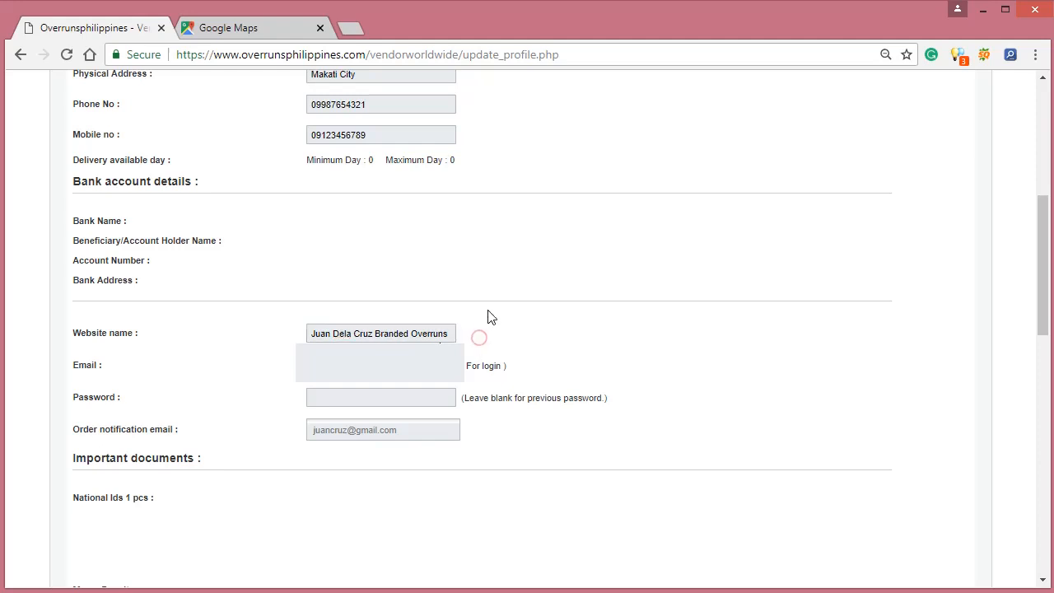
mouse_move(104, 403)
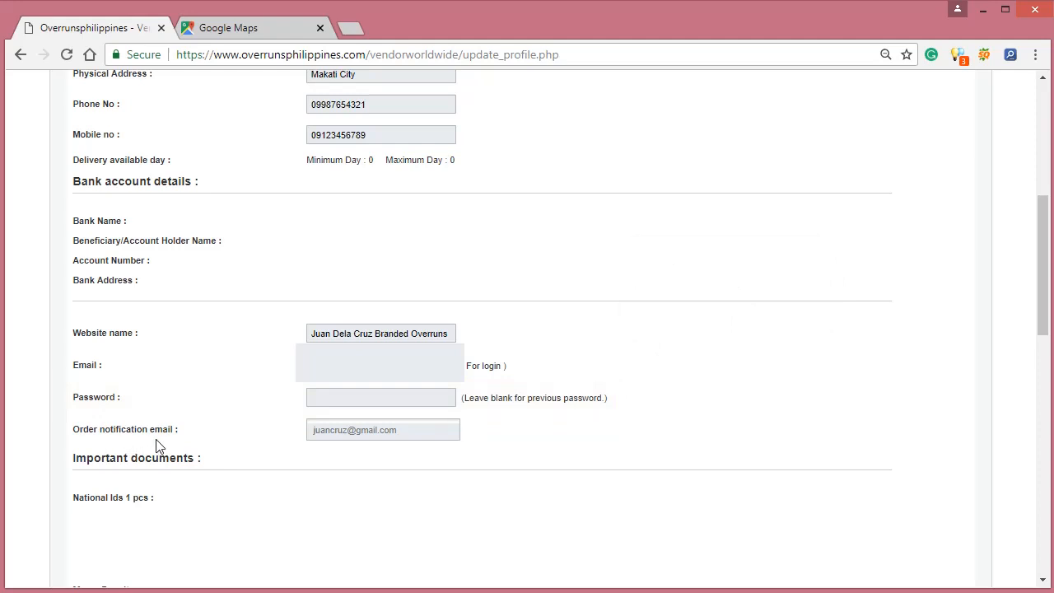
mouse_move(173, 444)
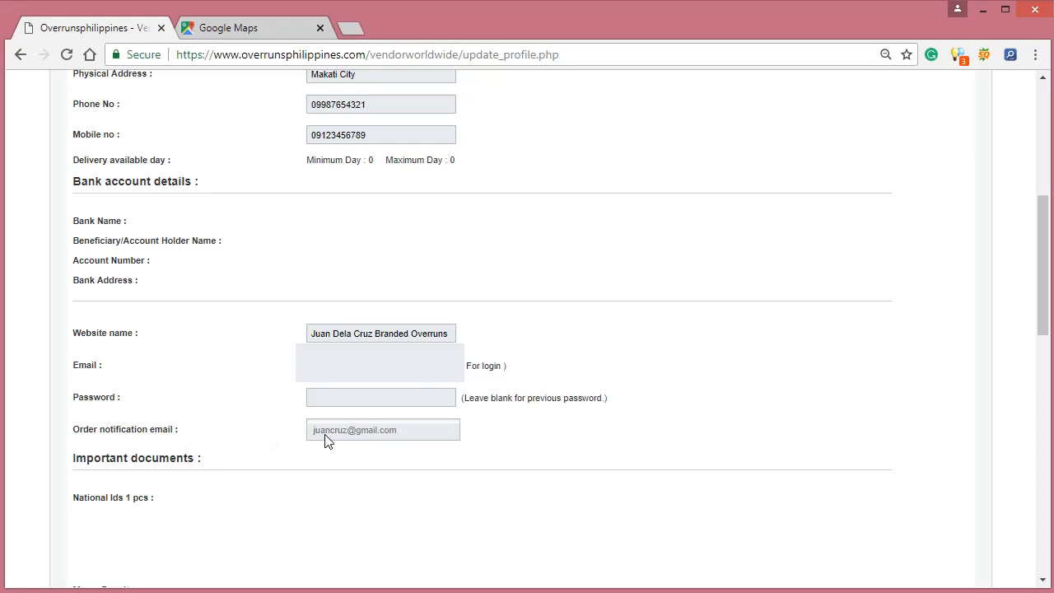
left_click(383, 429)
type("dela")
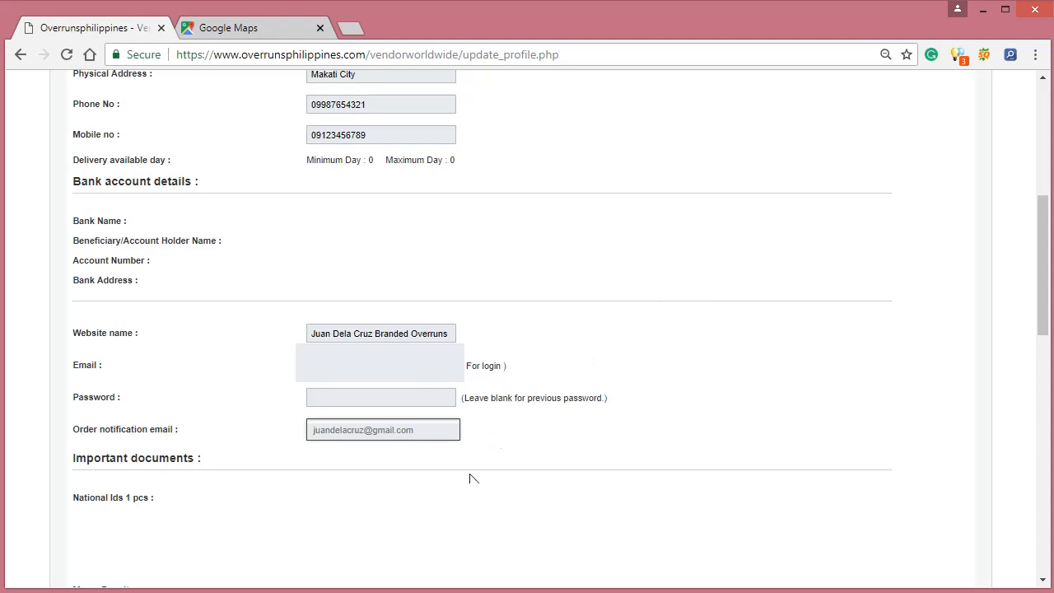
mouse_move(153, 482)
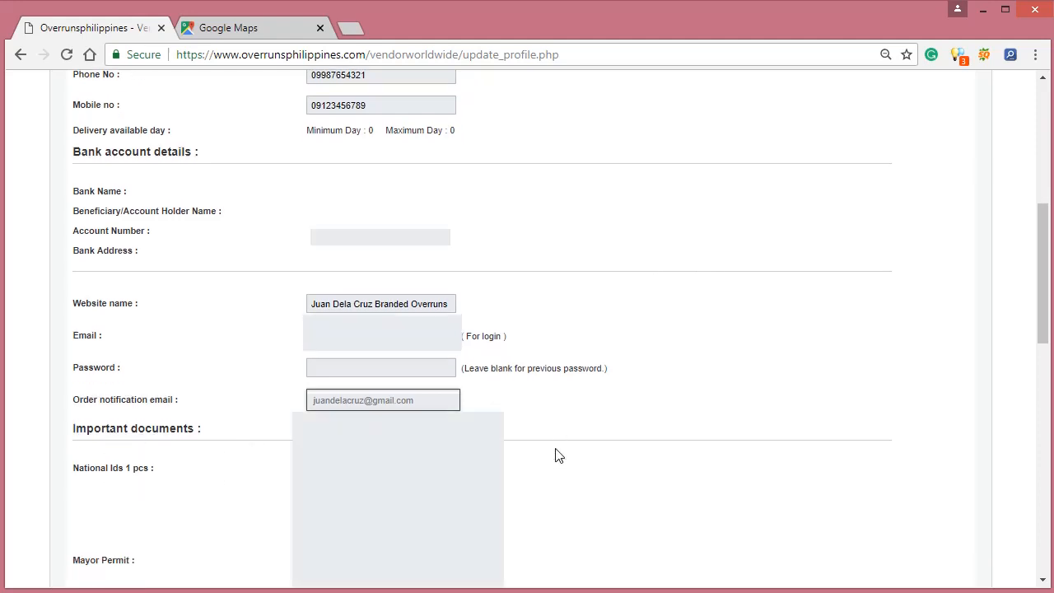
Scroll past the documents and policies to the Vendor Map Location fields
scroll("down", 3)
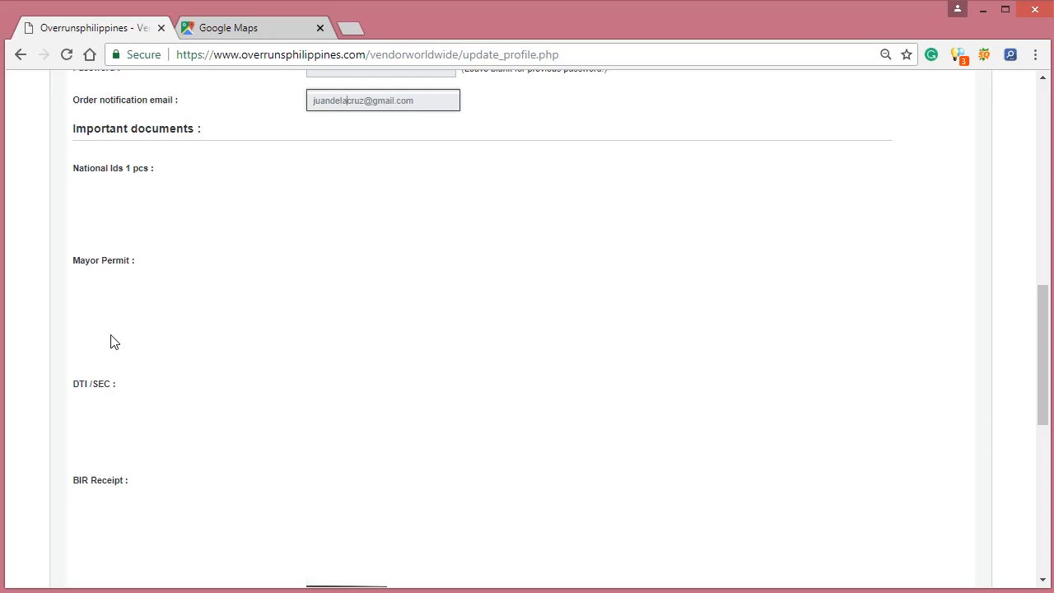
mouse_move(109, 497)
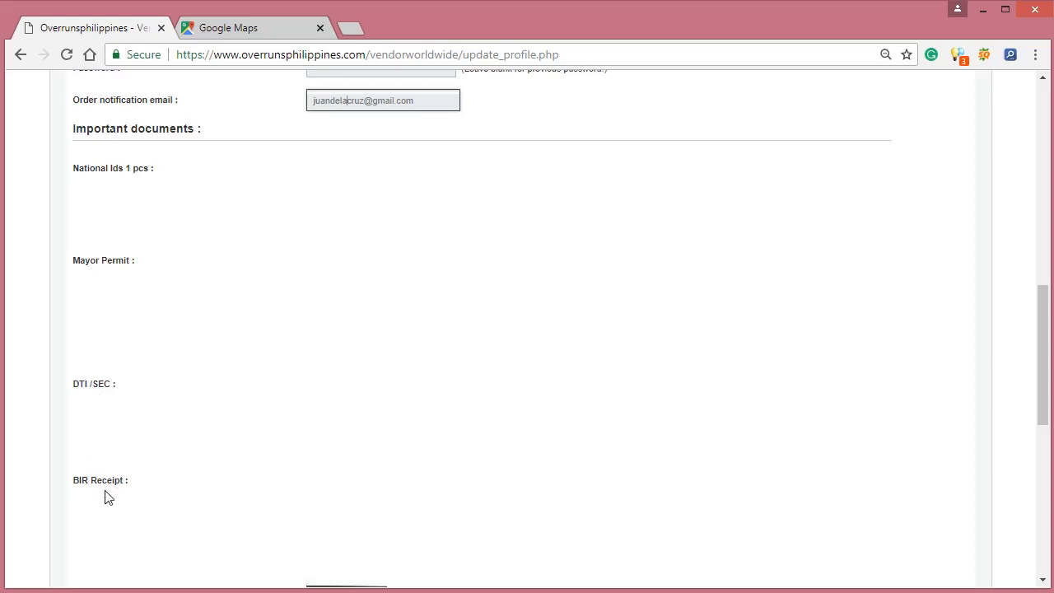
scroll("down", 3)
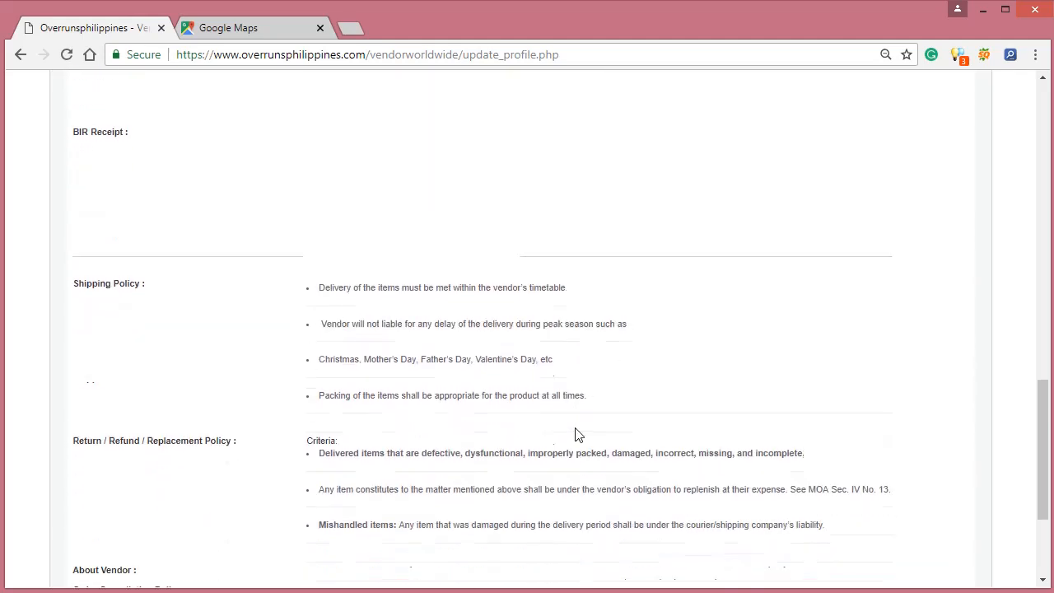
scroll("down", 3)
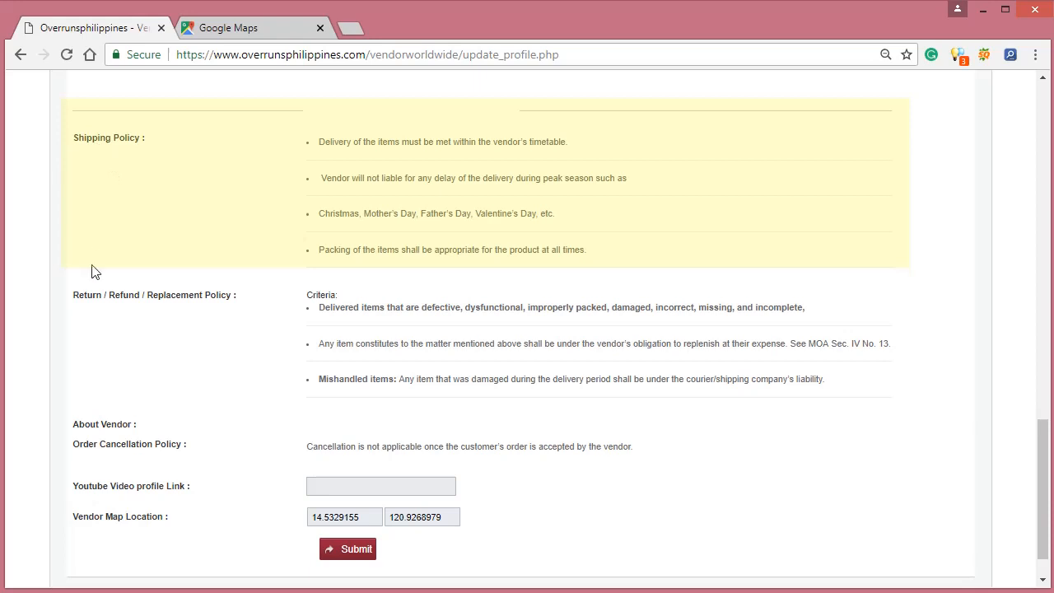
mouse_move(95, 320)
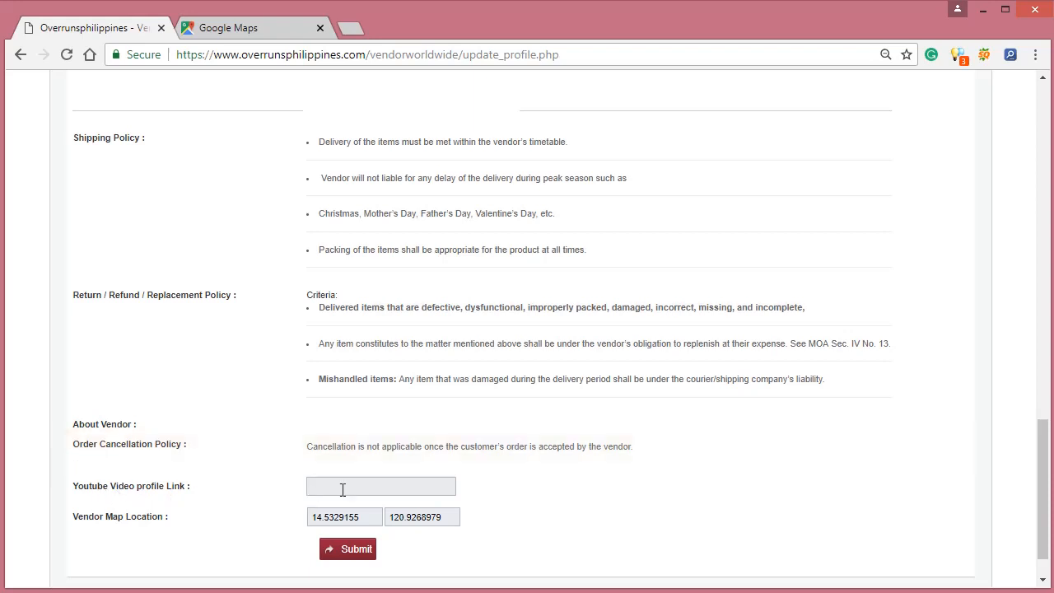
Clear the existing latitude and longitude values from the vendor map location fields
left_click(380, 486)
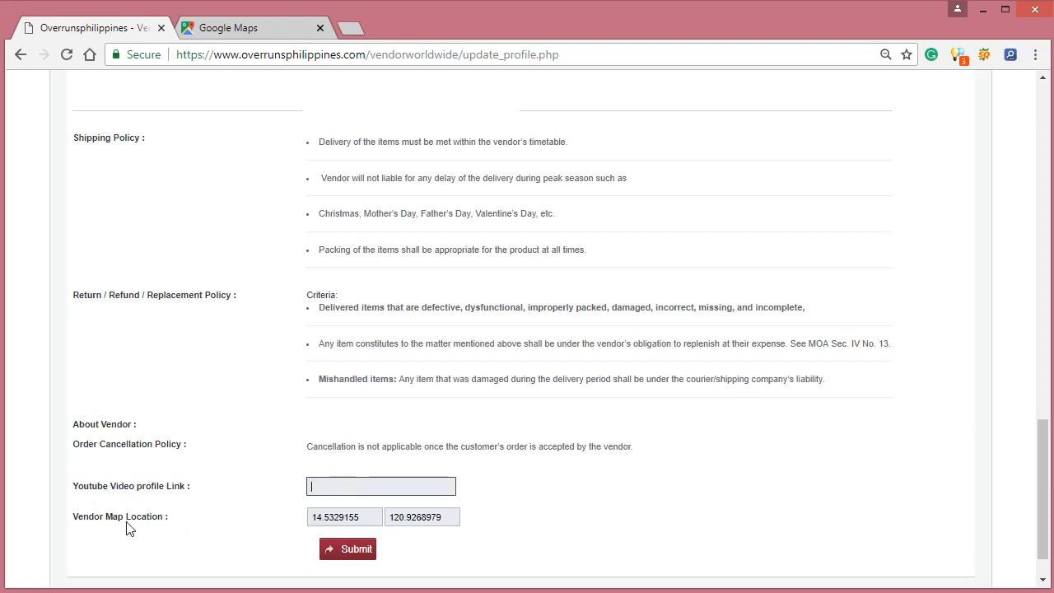
left_click(345, 517)
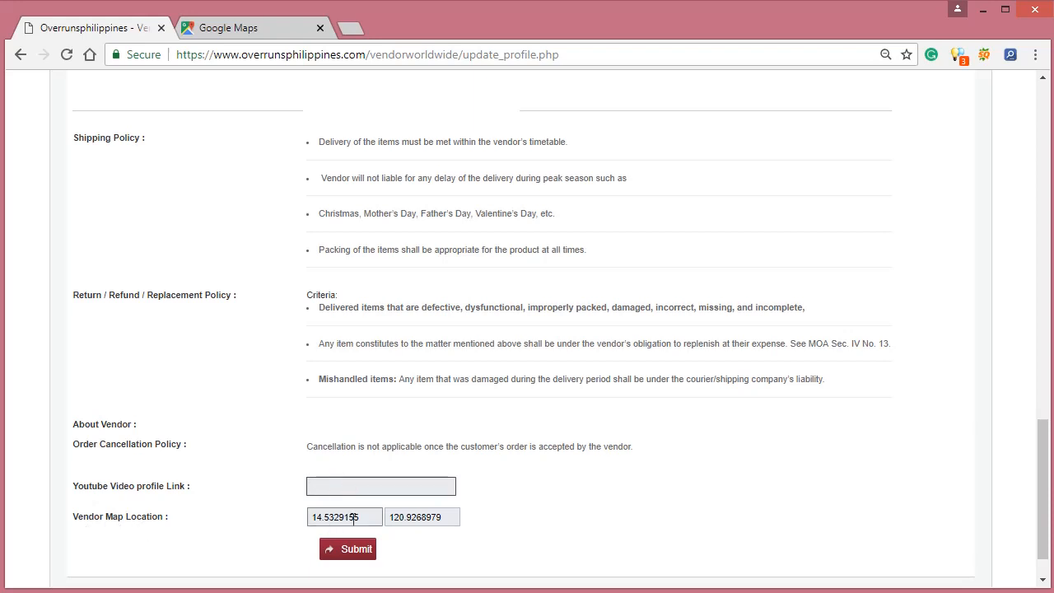
triple_click(343, 517)
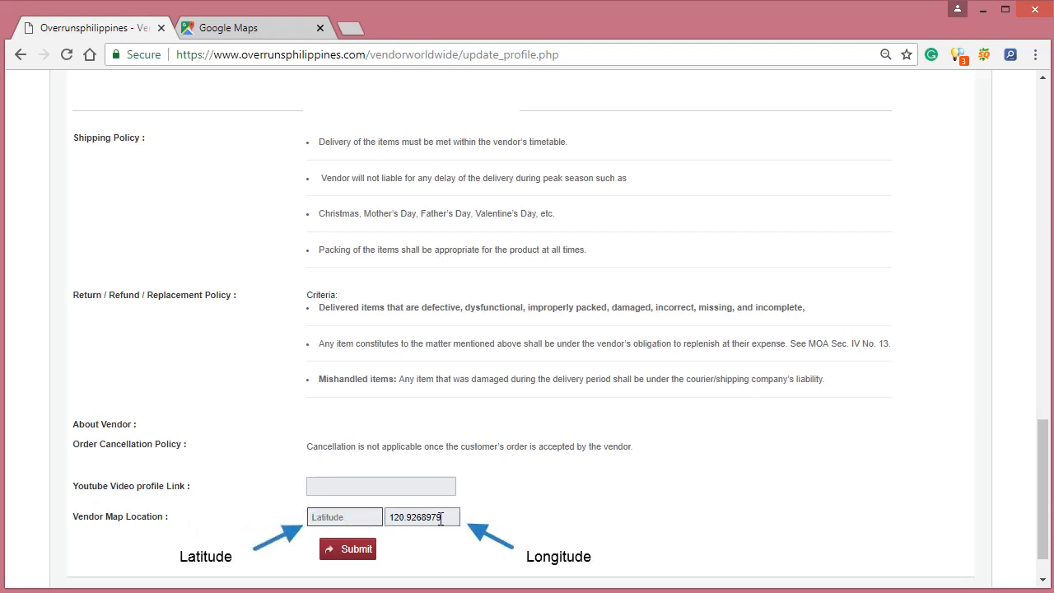
left_click(344, 516)
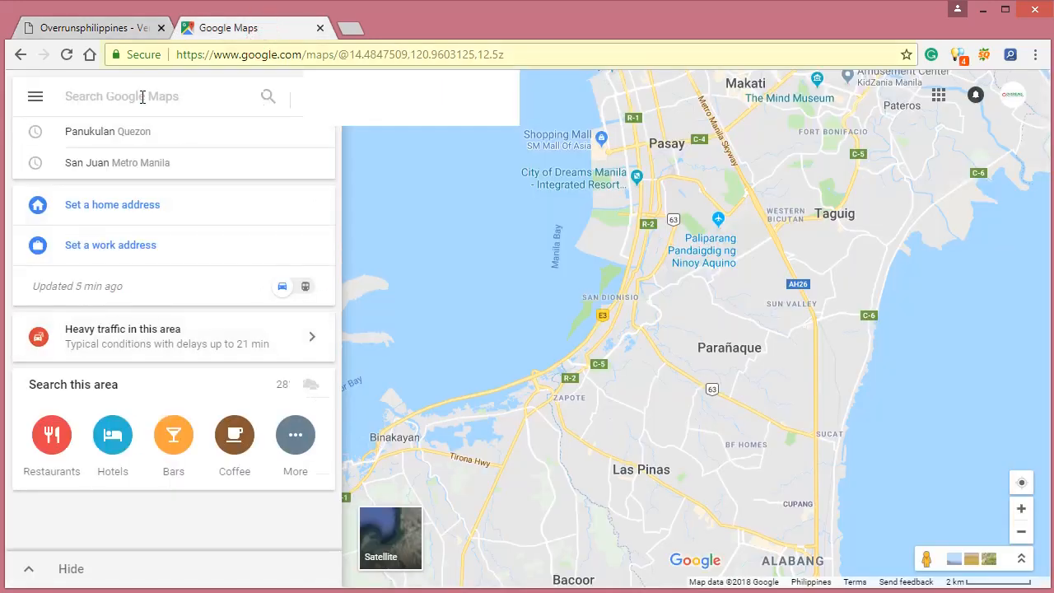
Search Google Maps for Makati City and copy its latitude from the URL
type("Makati City")
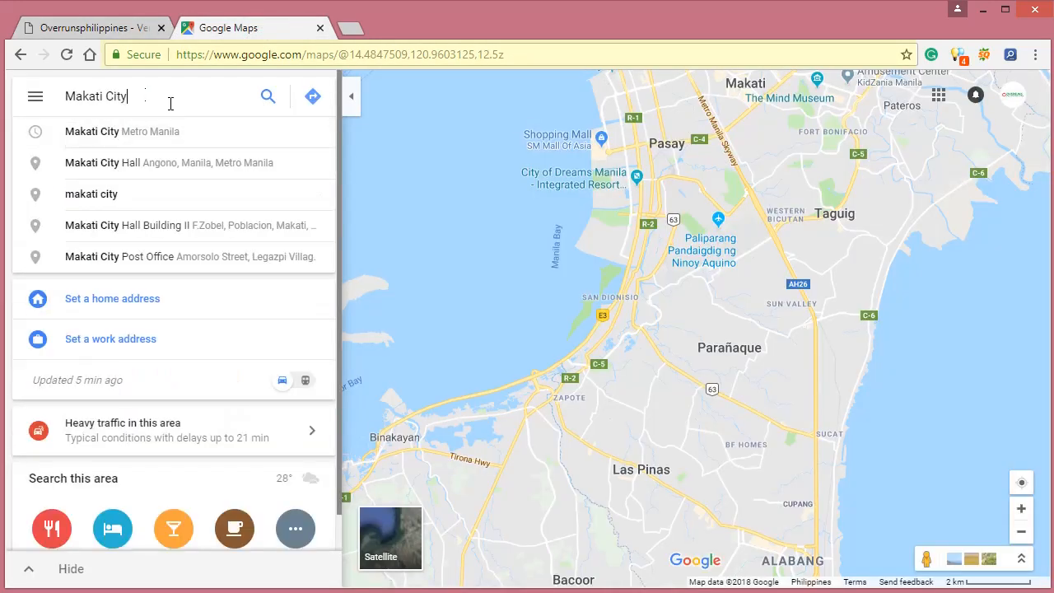
left_click(119, 131)
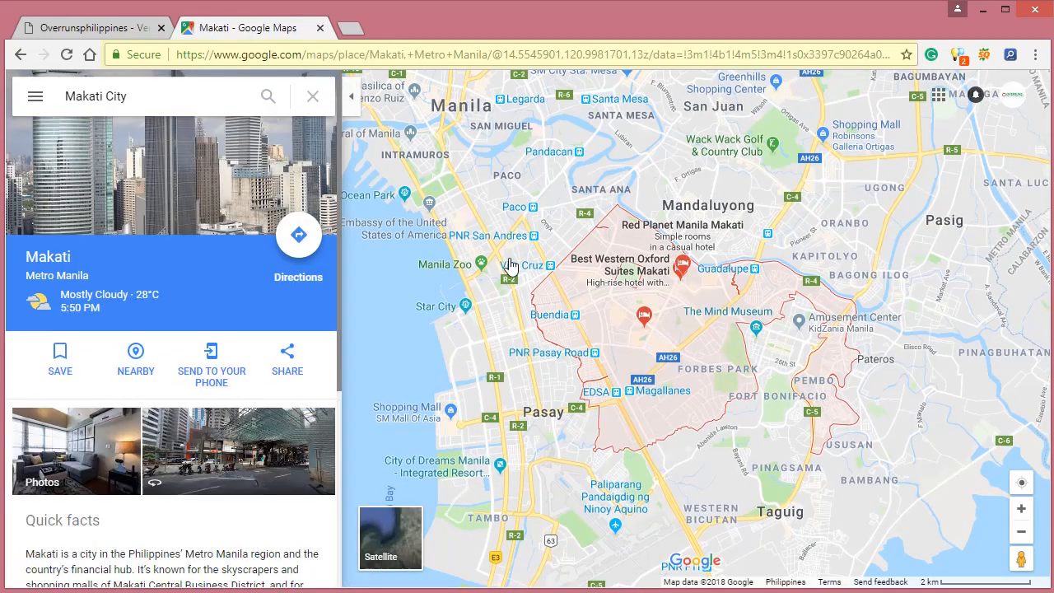
double_click(527, 55)
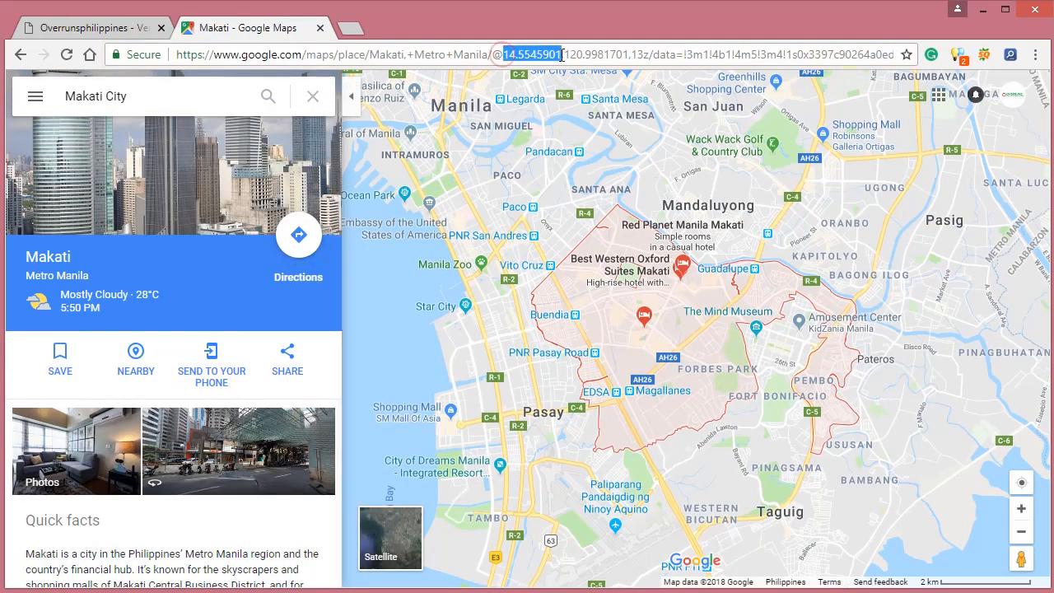
mouse_move(573, 82)
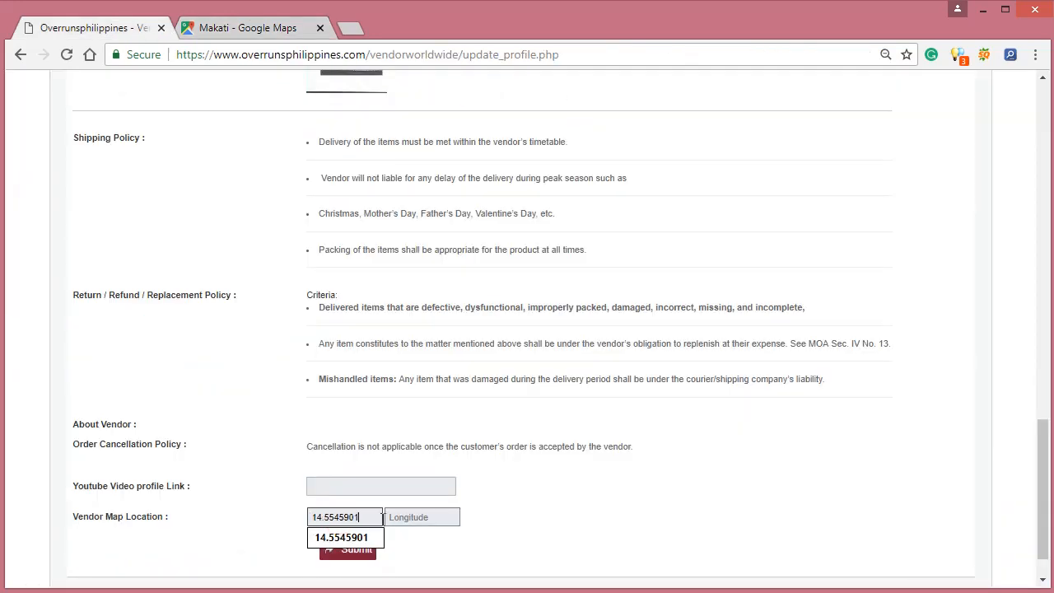
Fill the Latitude field with 14.5545901 and copy Makati's longitude from Google Maps
left_click(421, 517)
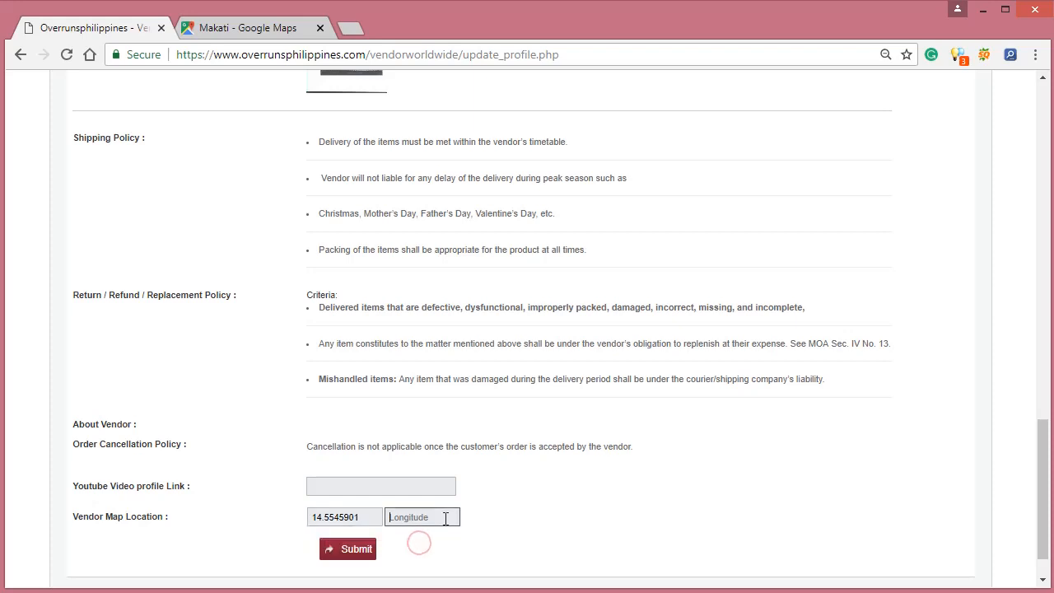
left_click(420, 516)
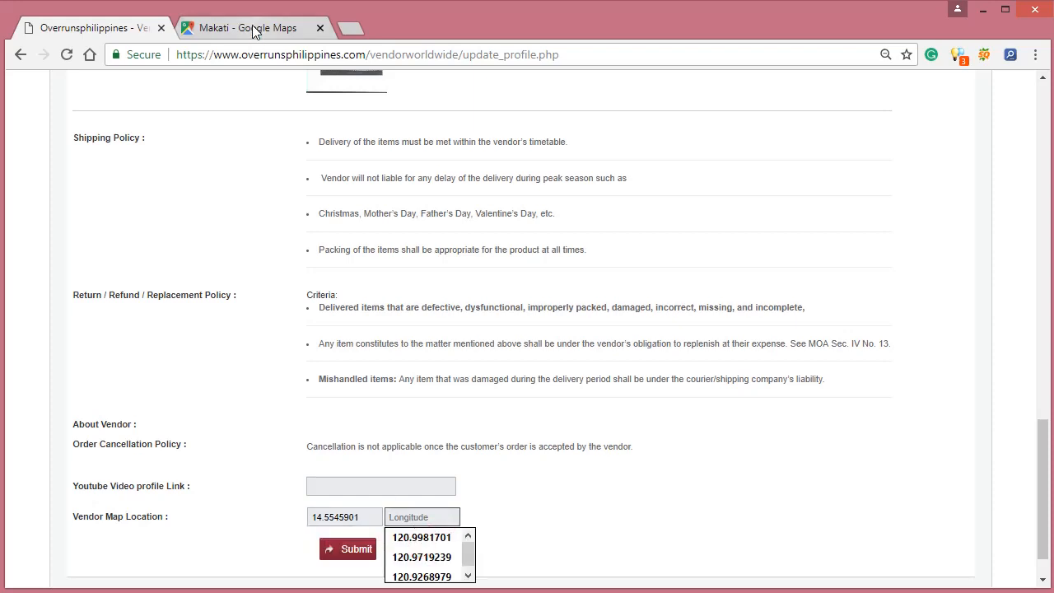
left_click(251, 27)
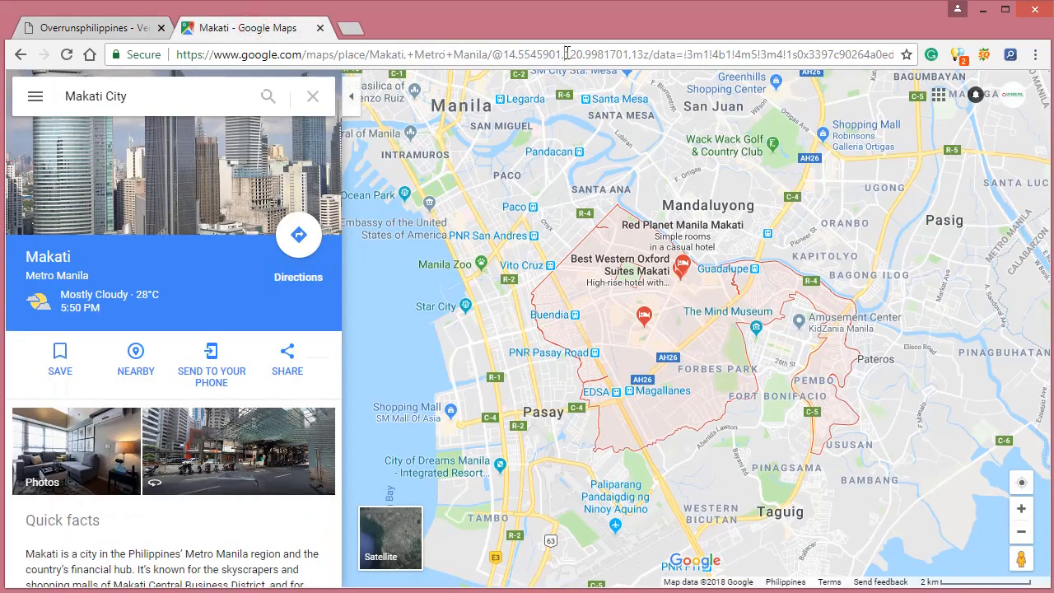
double_click(591, 54)
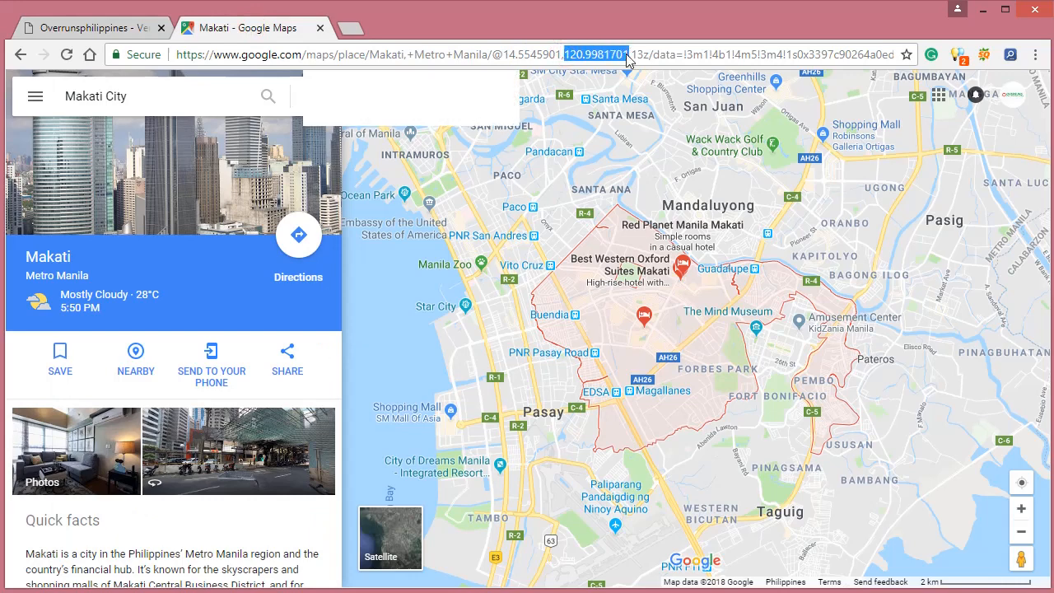
left_click(83, 27)
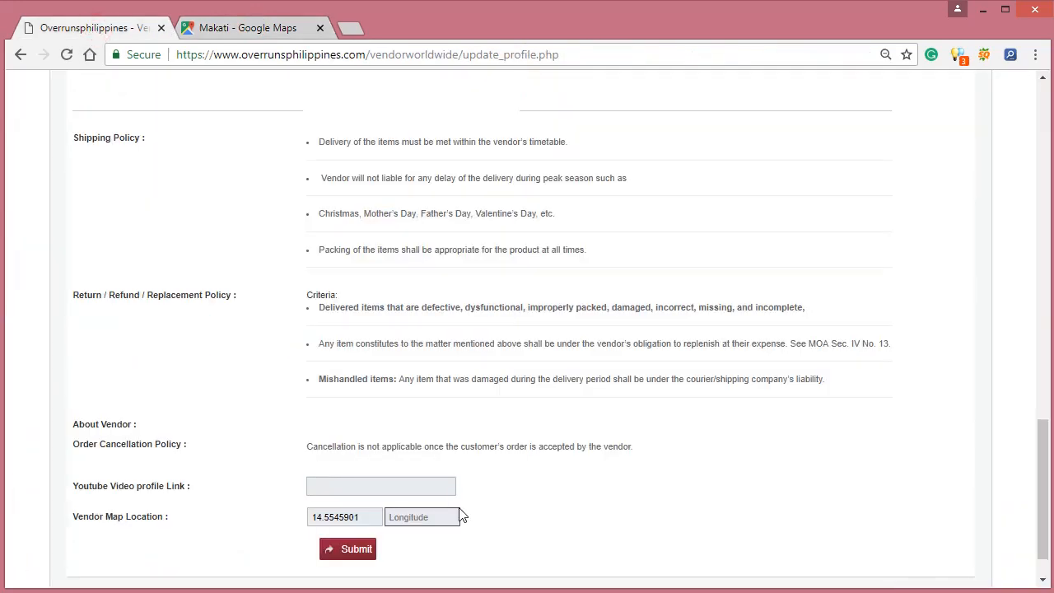
Enter longitude 120.9981701 and submit the vendor profile
type("120.9981701")
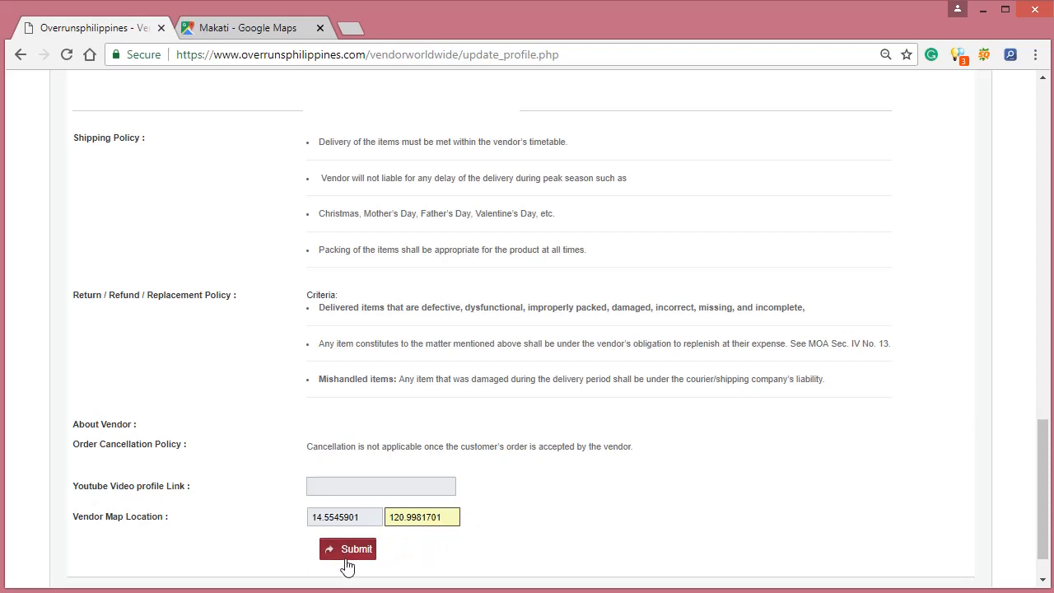
left_click(347, 549)
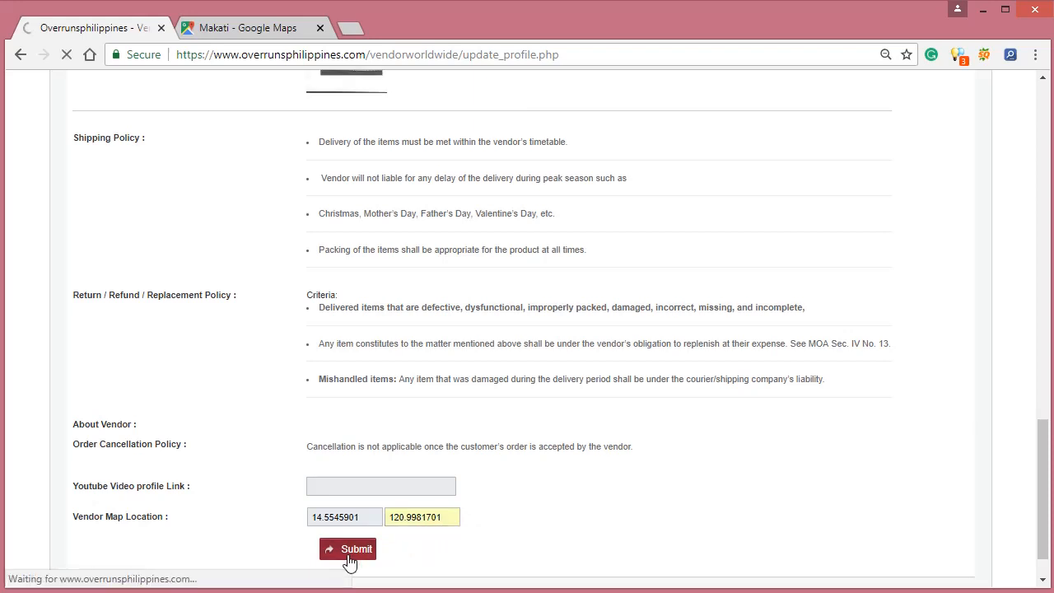
left_click(347, 549)
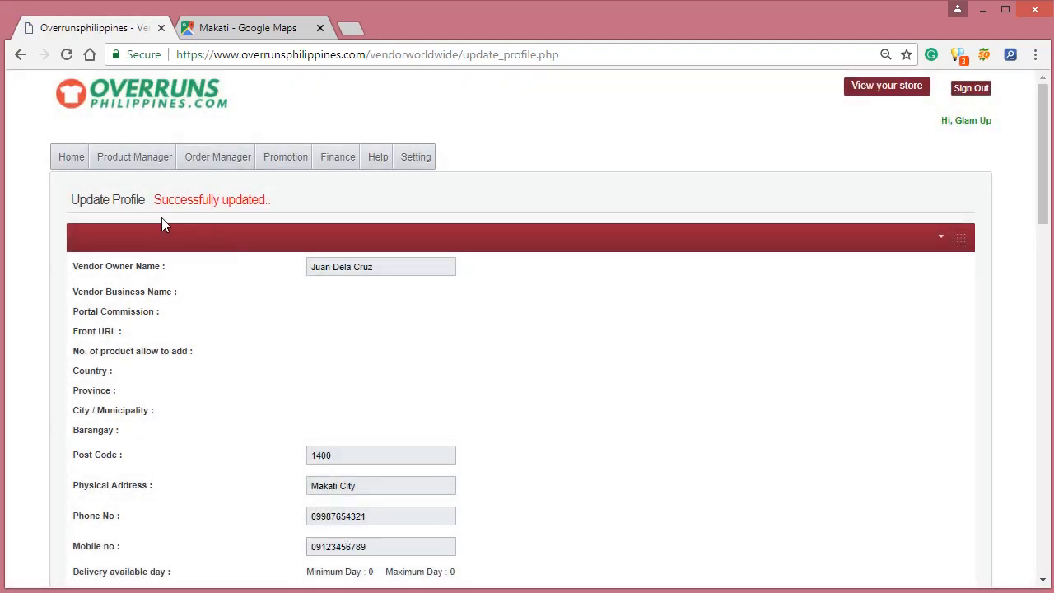
mouse_move(266, 218)
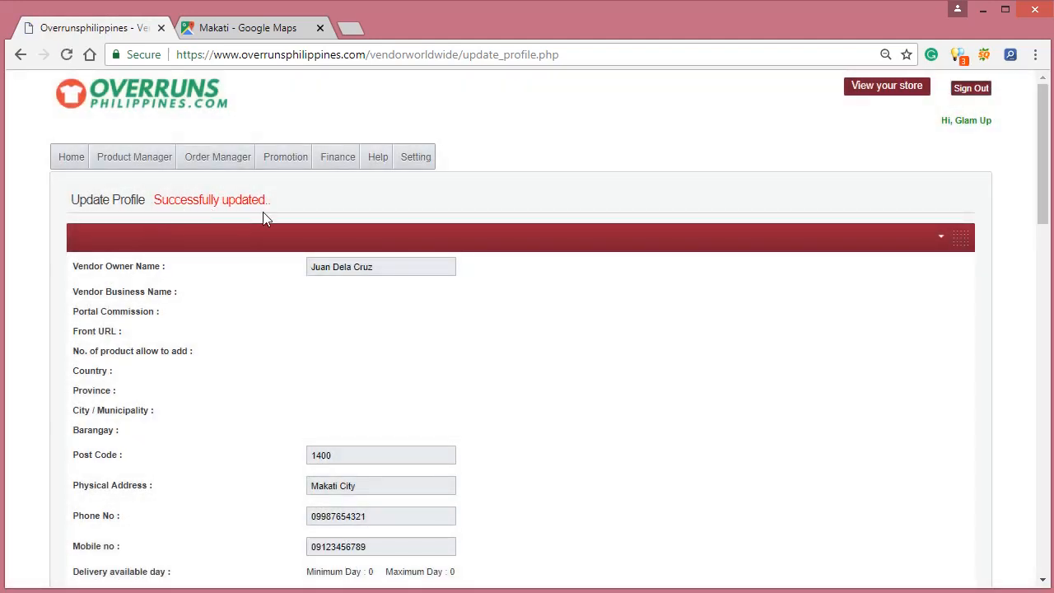